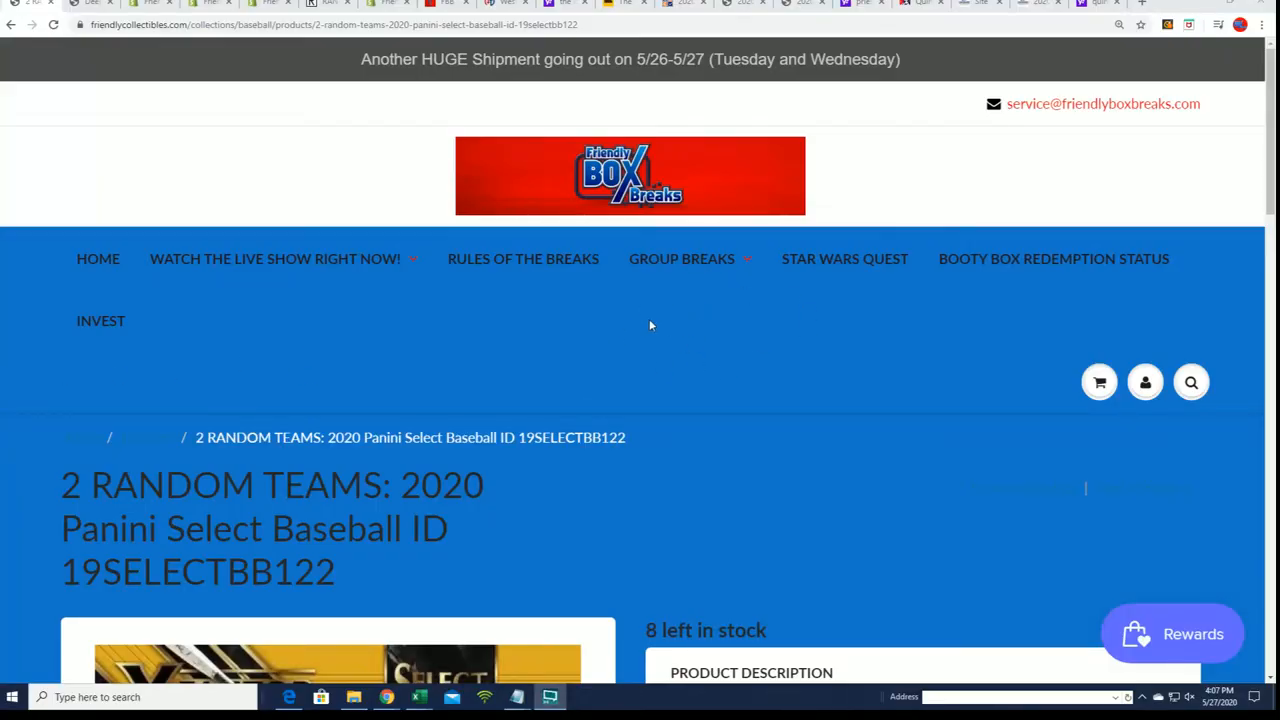
mouse_move(658, 431)
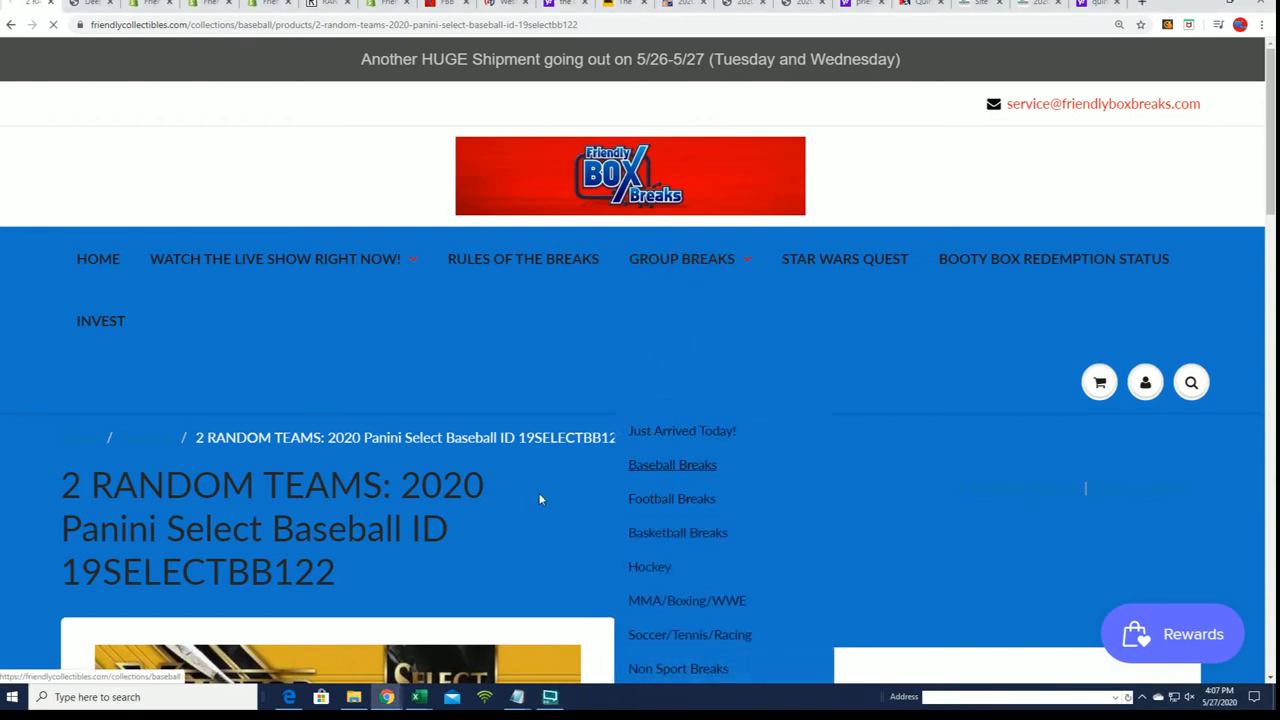
- Open the Baseball Breaks collection and select the $19.99 Panini Select break price
click(672, 464)
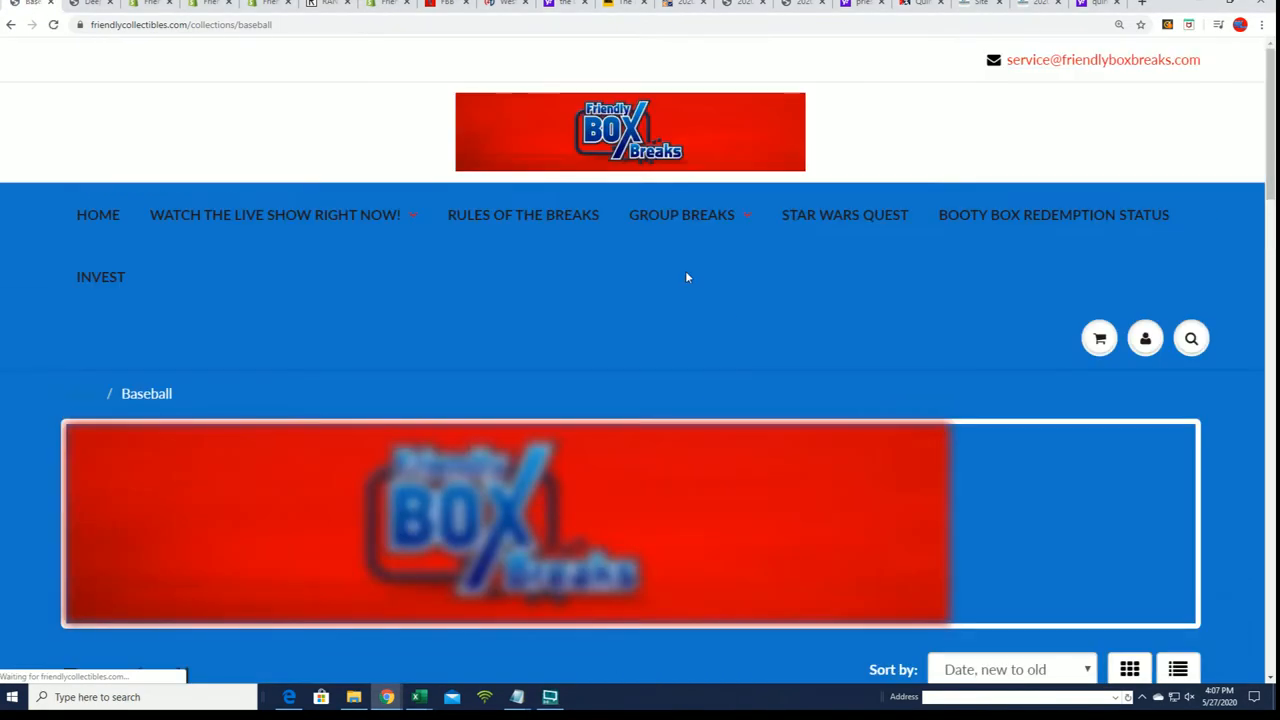
scroll(down, 3)
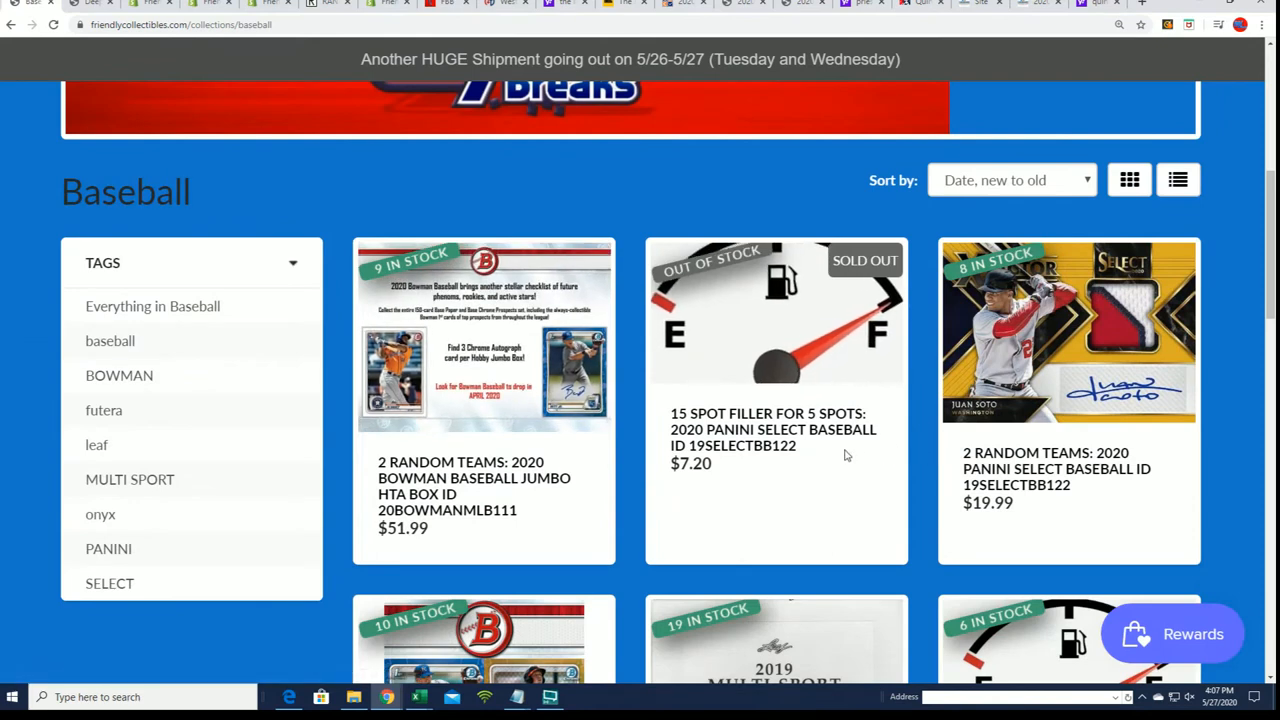
double_click(691, 463)
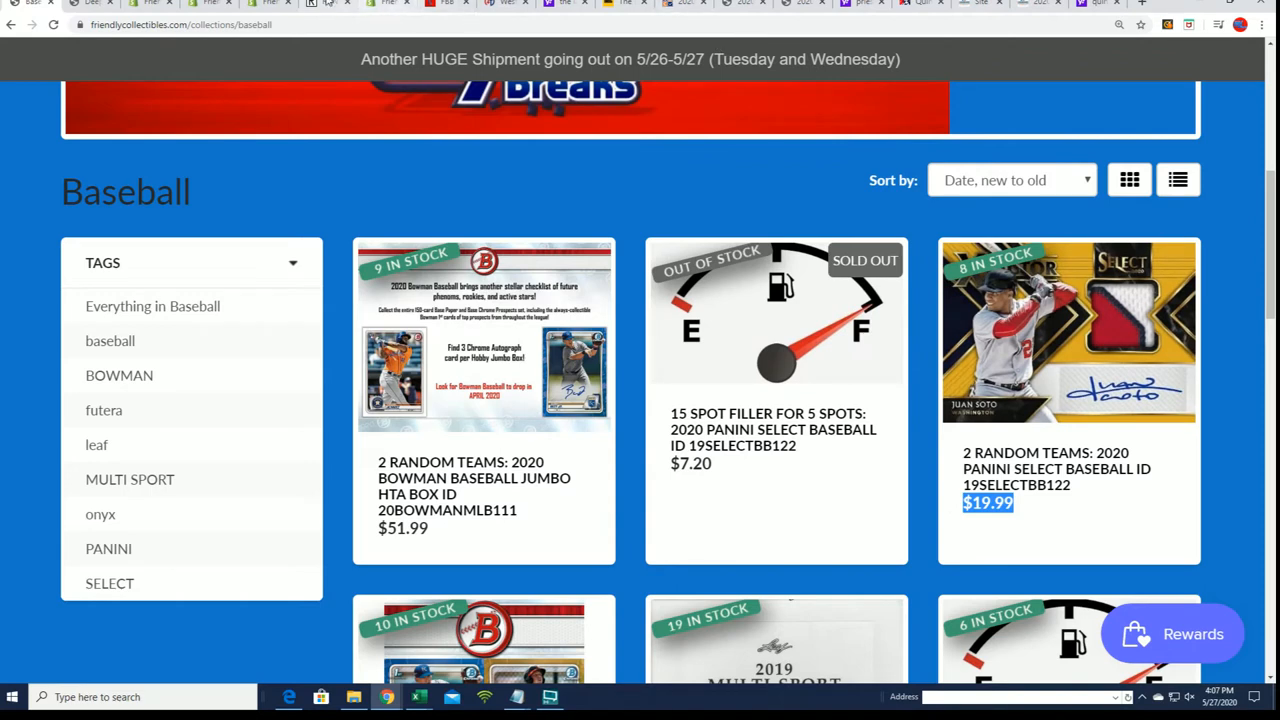
mouse_move(330, 5)
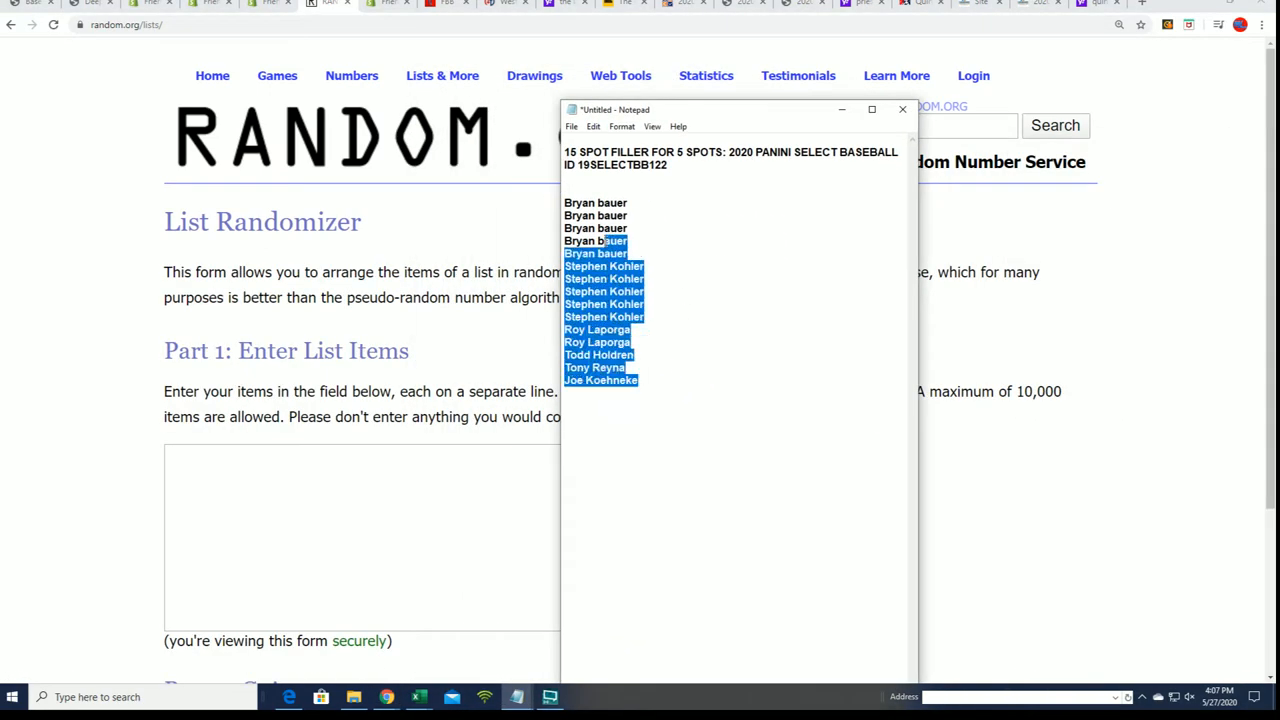
- Copy the selected fifteen filler spot names from Notepad
right_click(600, 300)
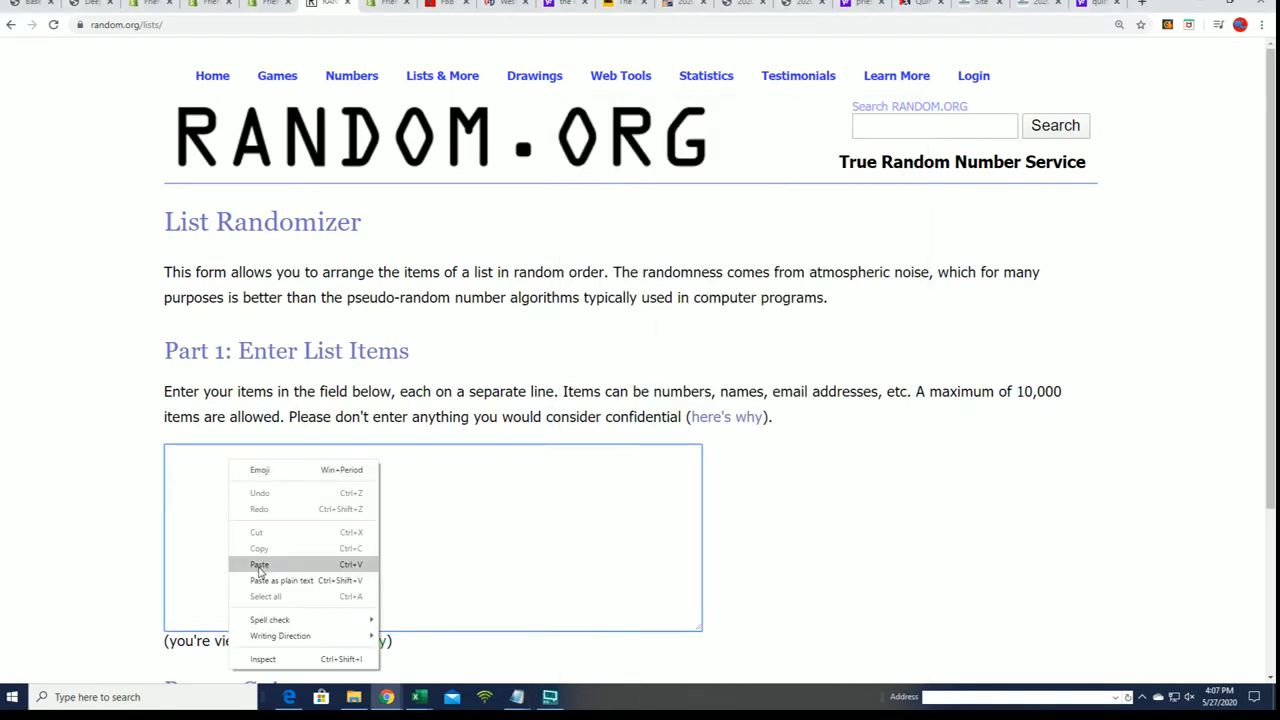
- Paste the 15 filler names, randomize once, then re-run Again! six more times
click(259, 564)
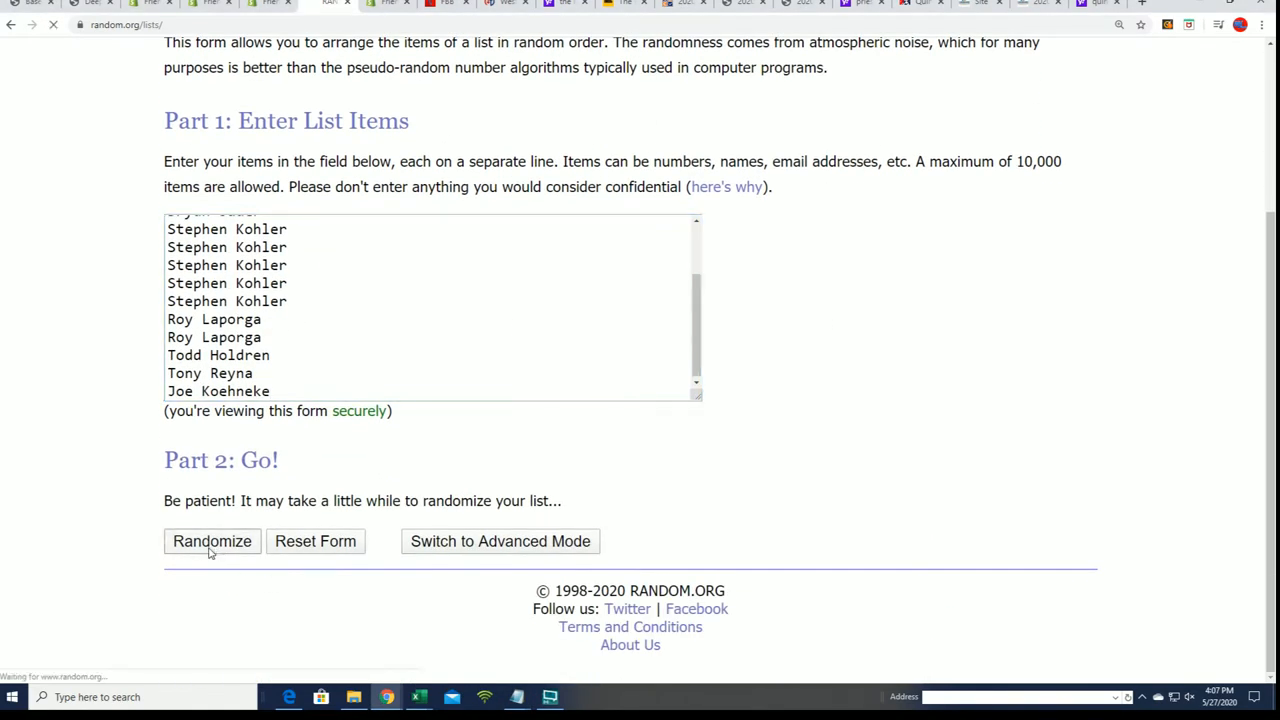
click(212, 541)
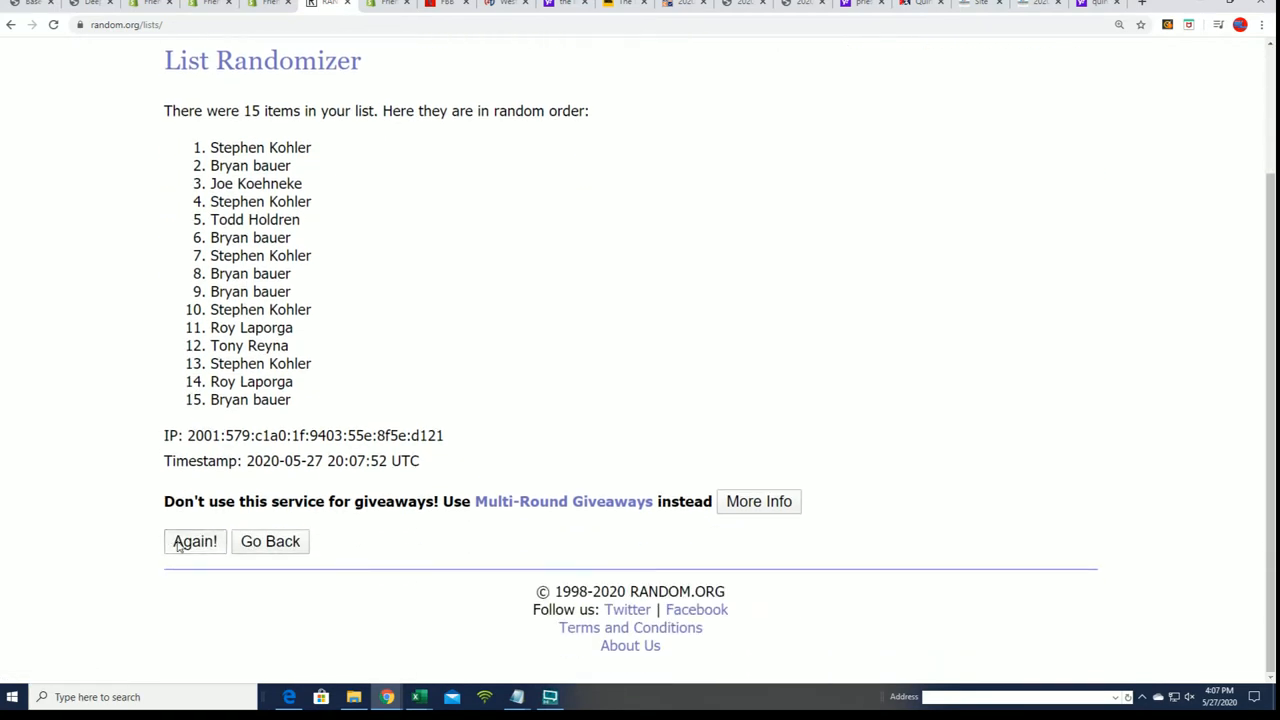
click(194, 541)
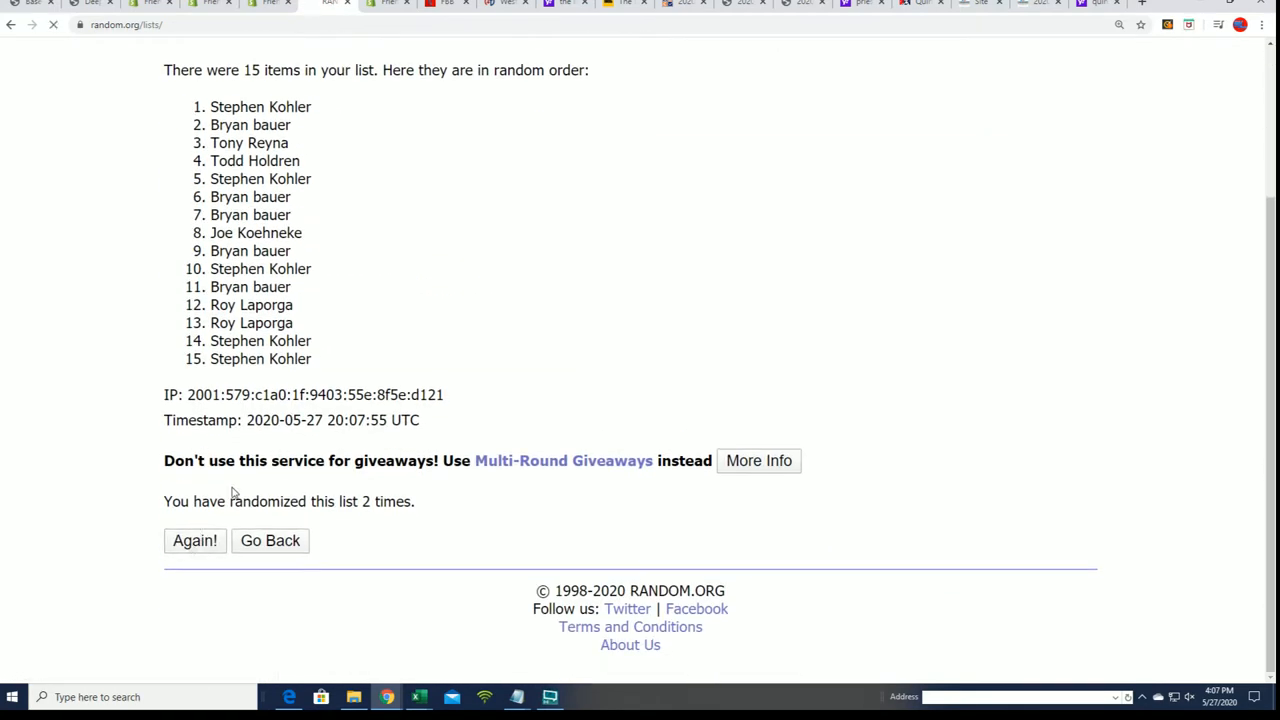
click(194, 540)
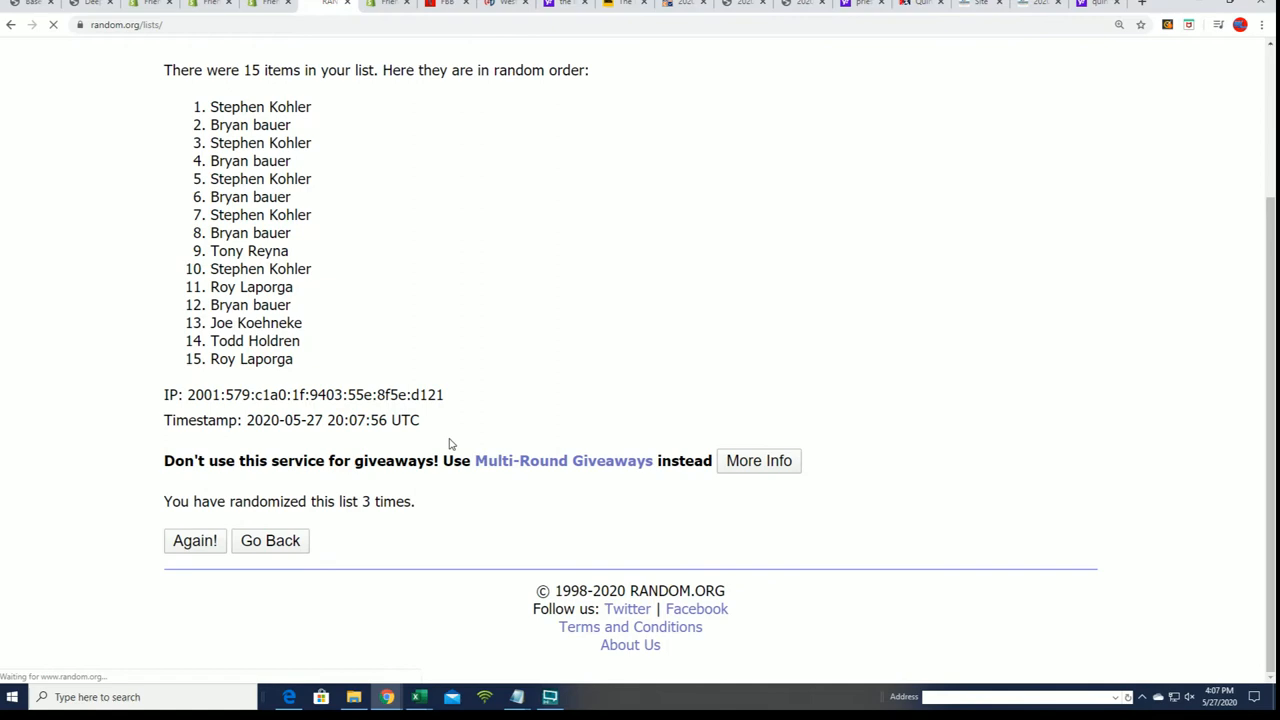
click(194, 540)
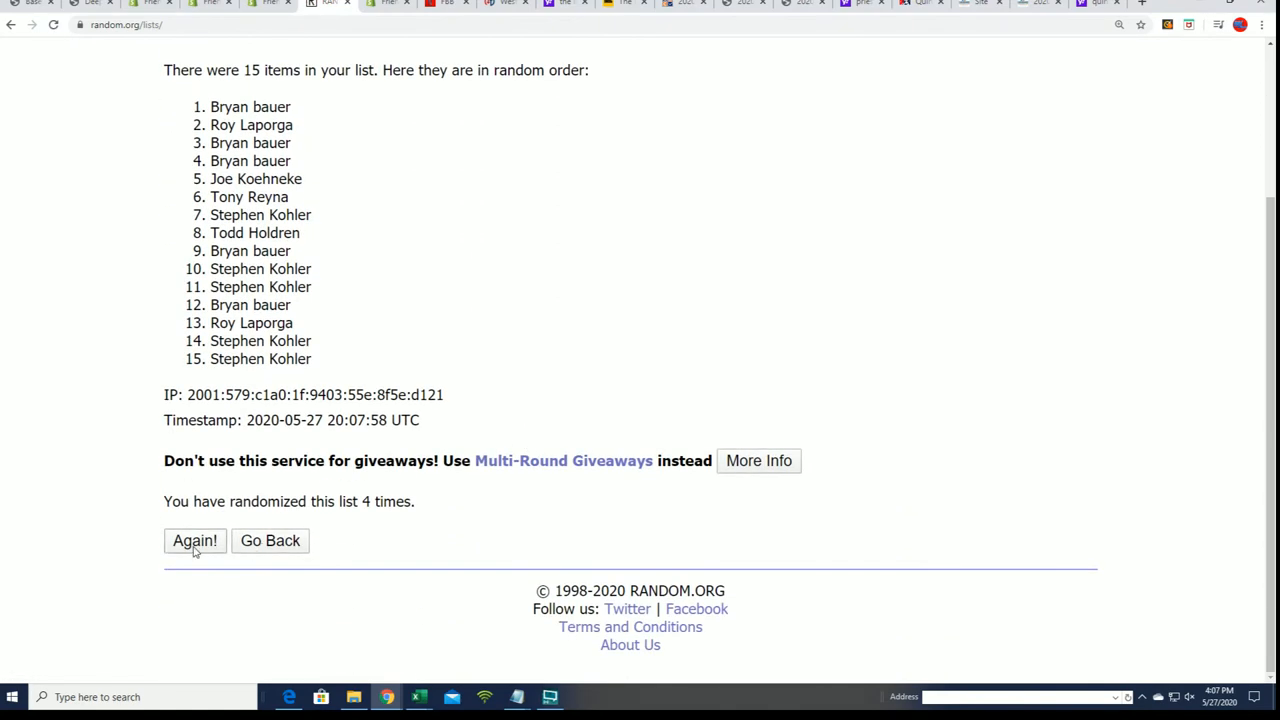
click(194, 540)
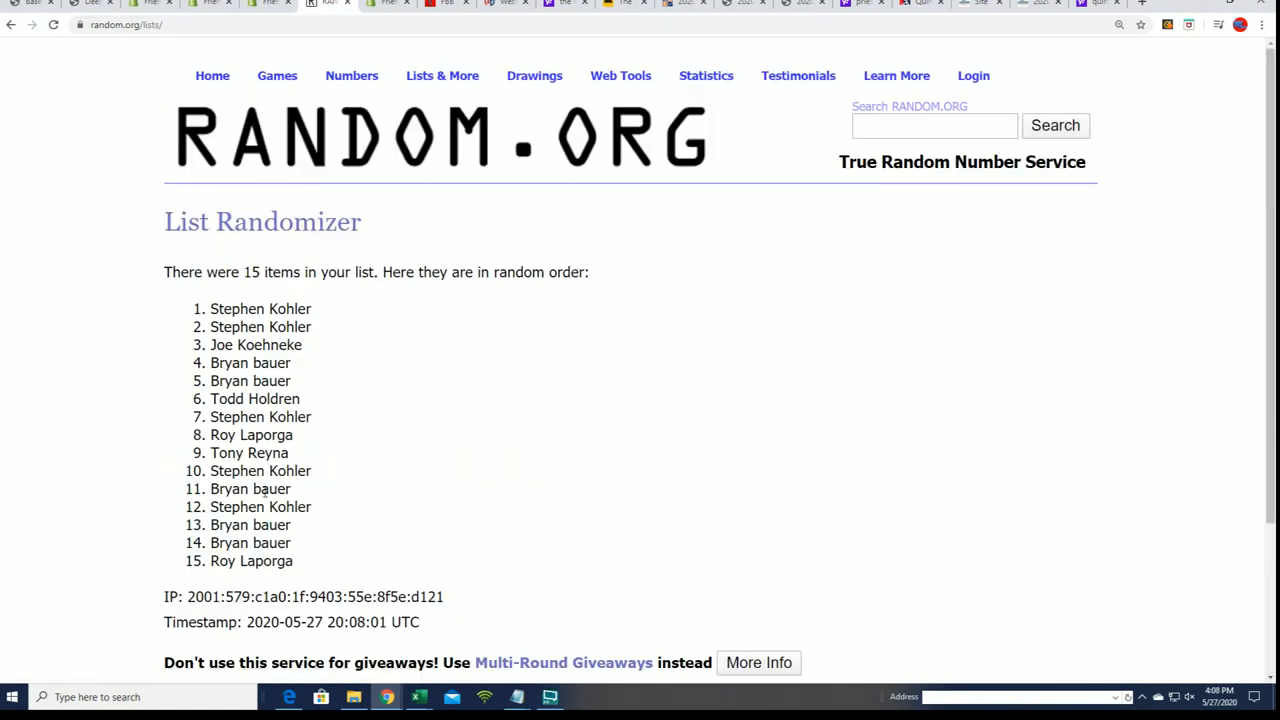
scroll(down, 3)
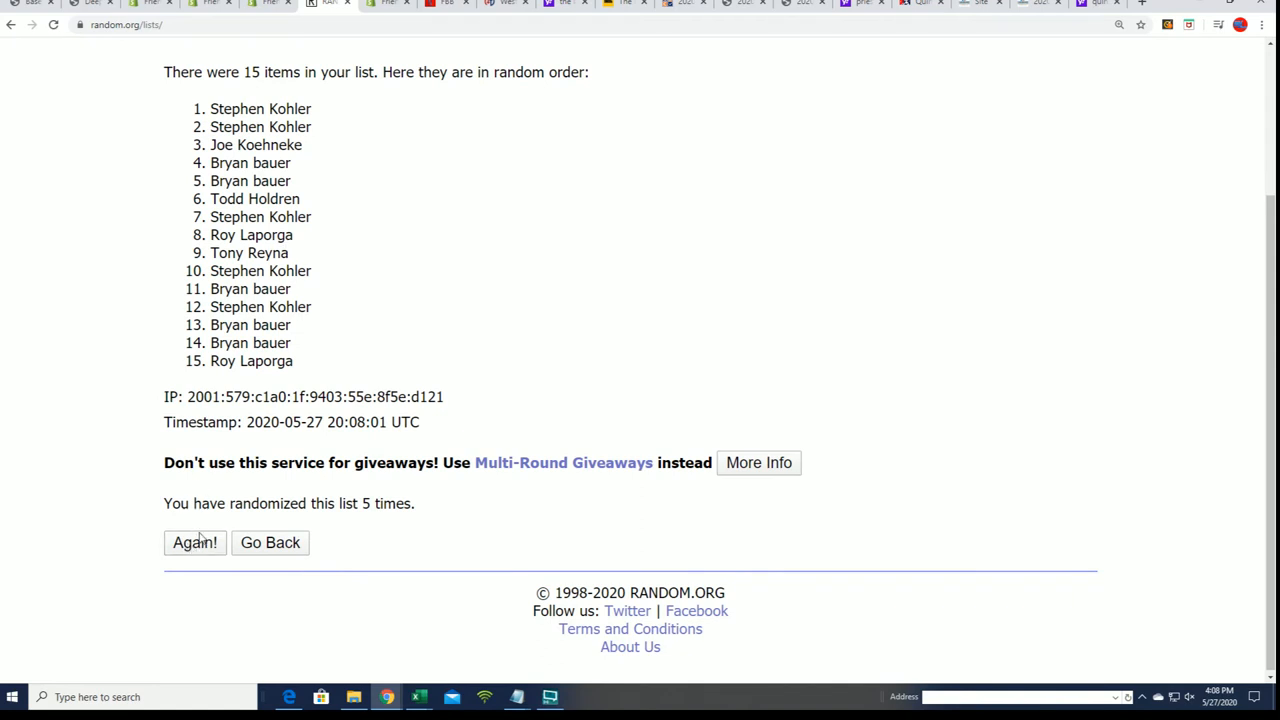
click(194, 542)
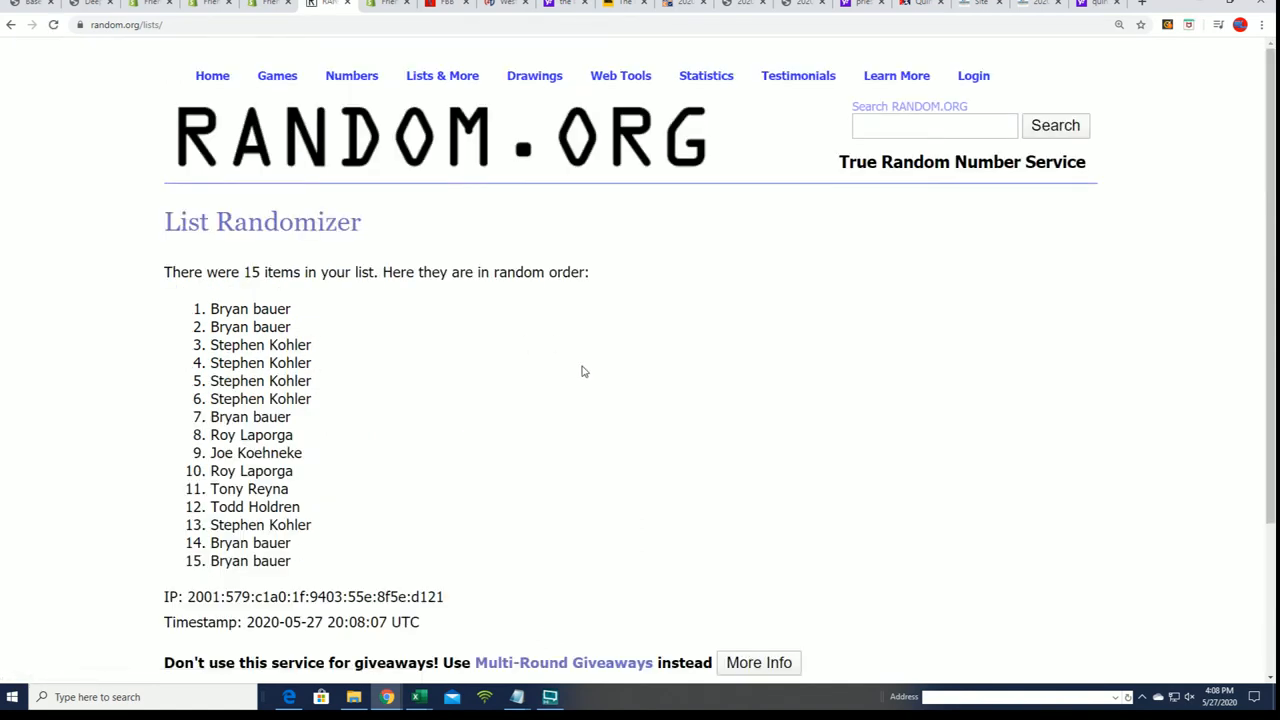
scroll(down, 3)
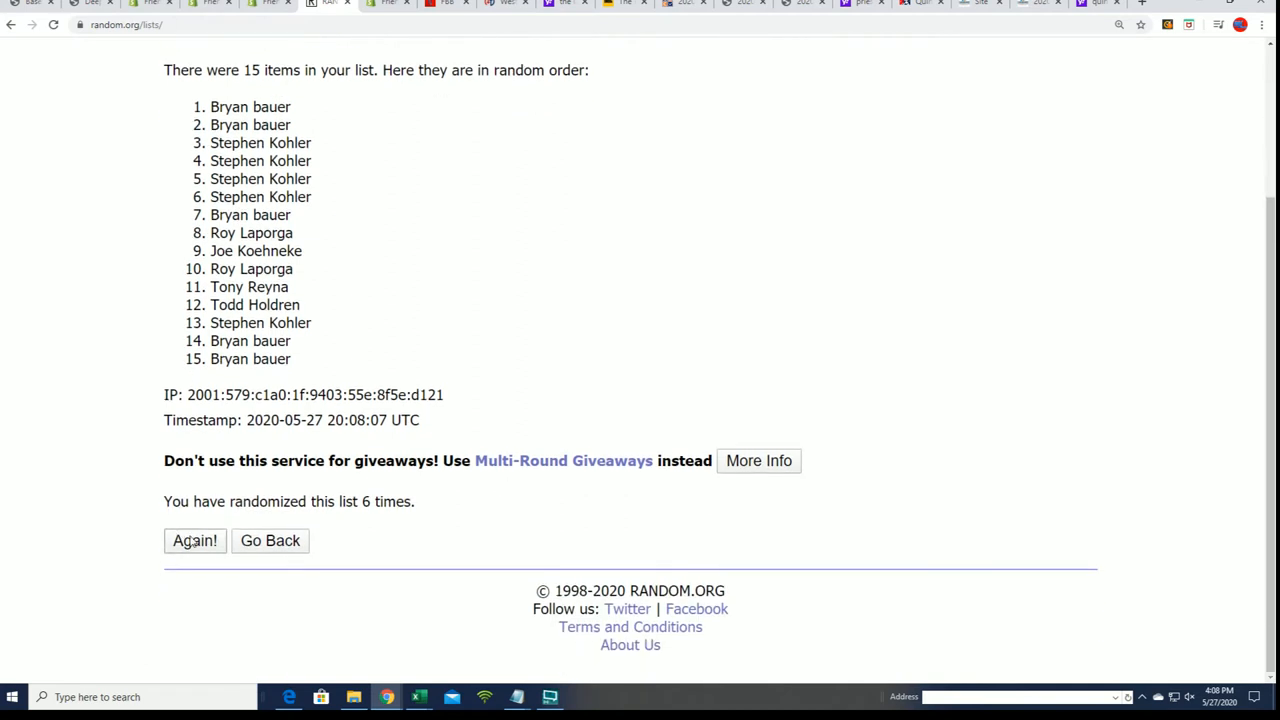
click(194, 540)
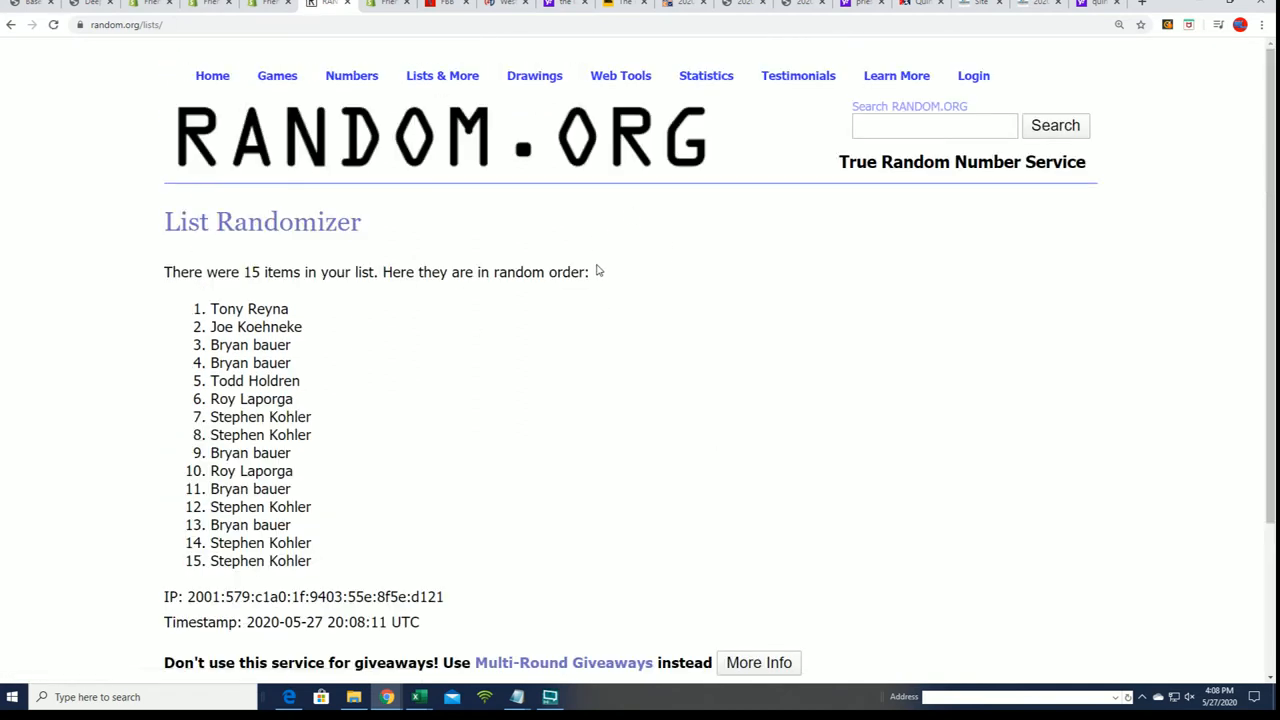
drag(210, 308, 295, 388)
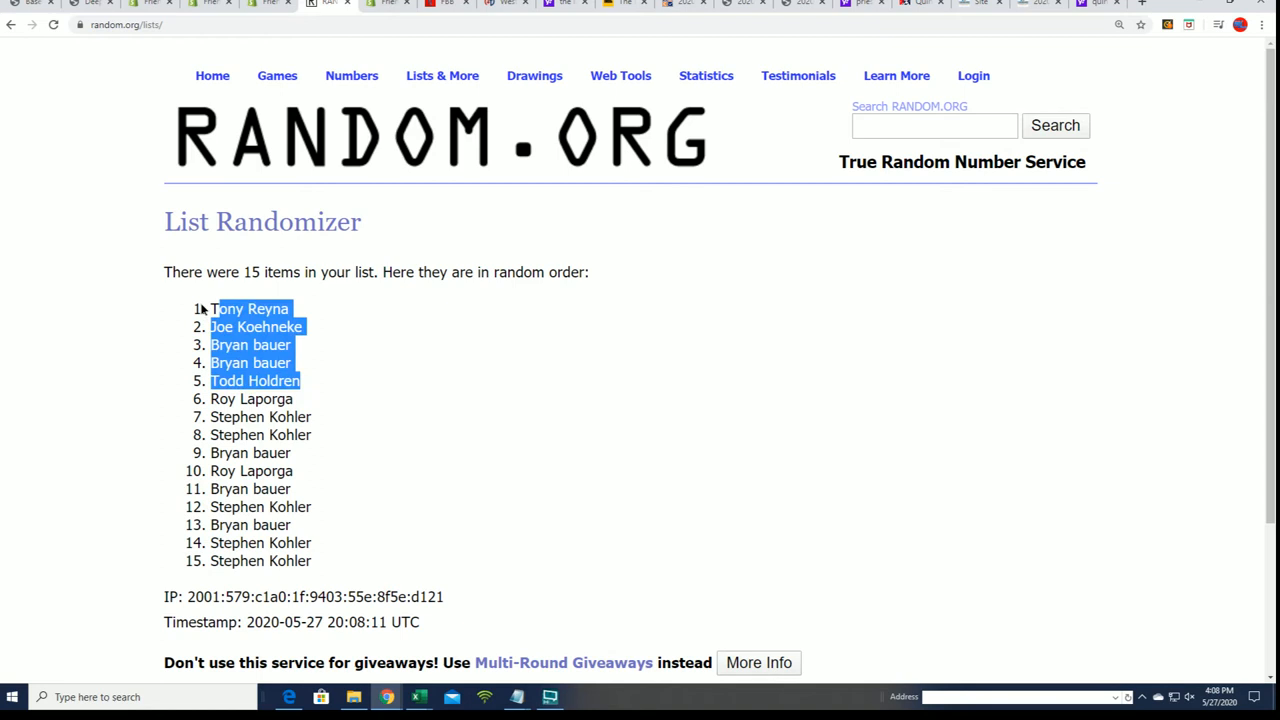
right_click(250, 326)
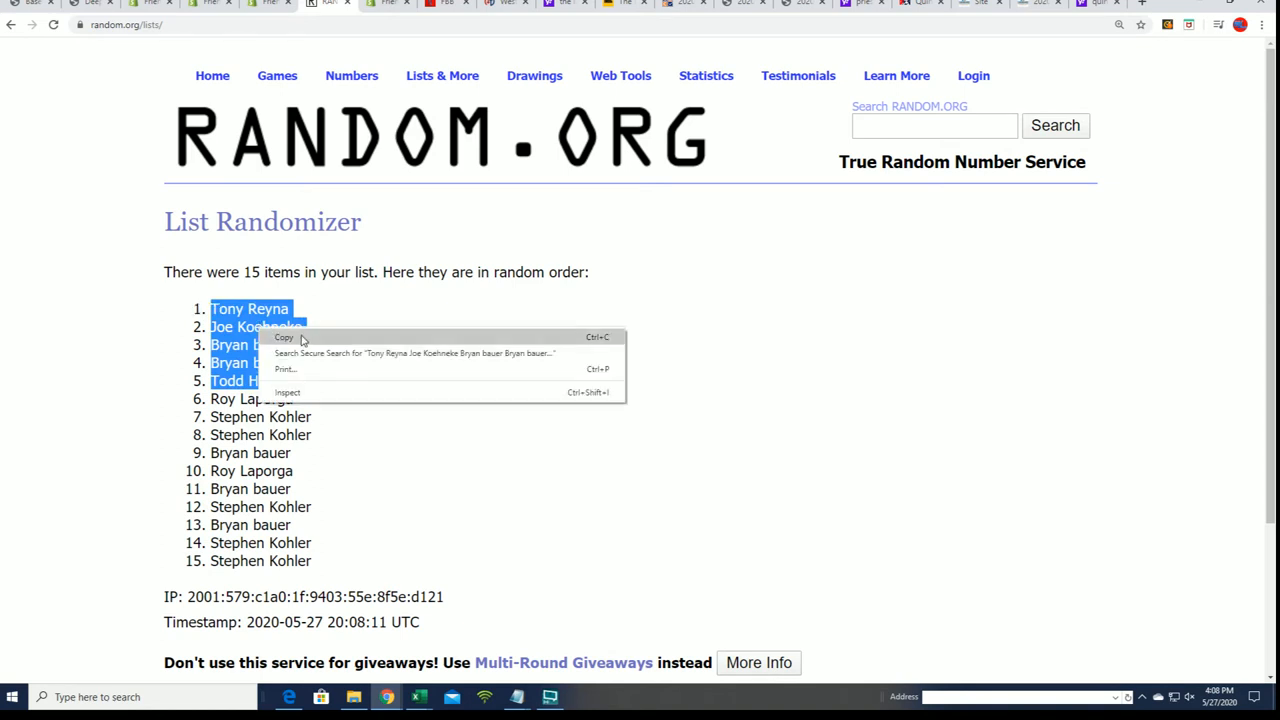
click(284, 337)
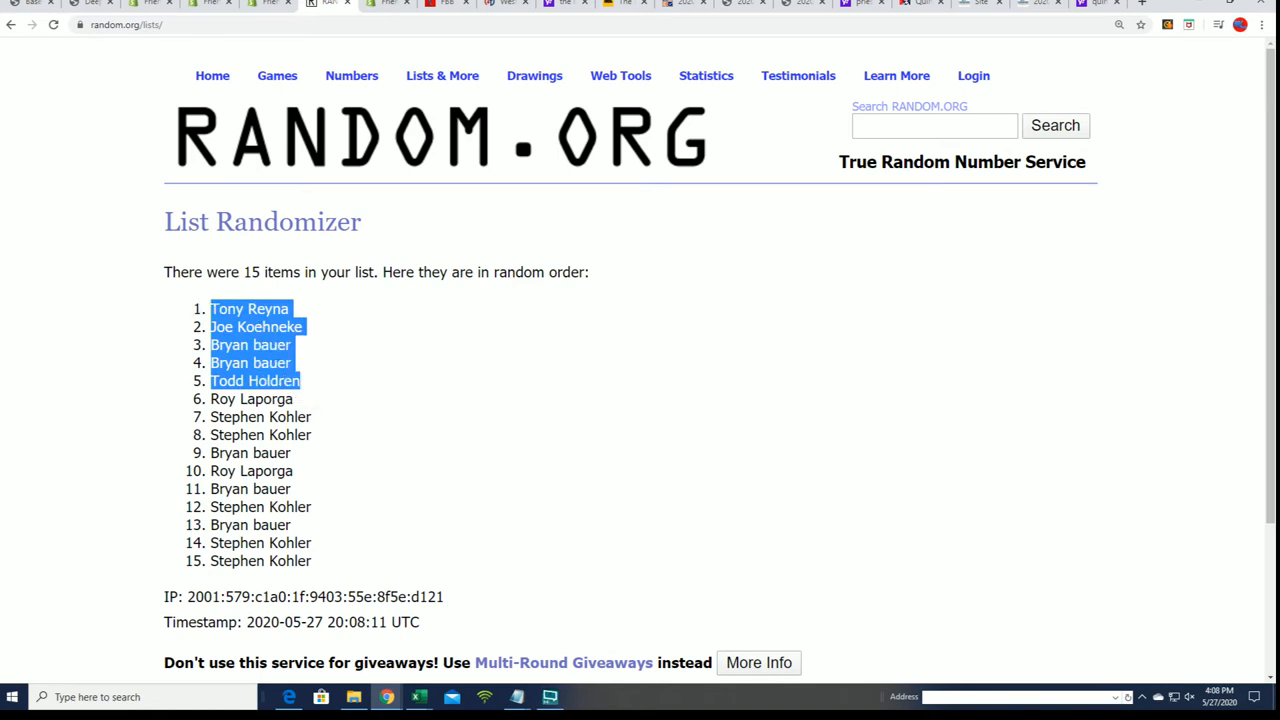
scroll(down, 3)
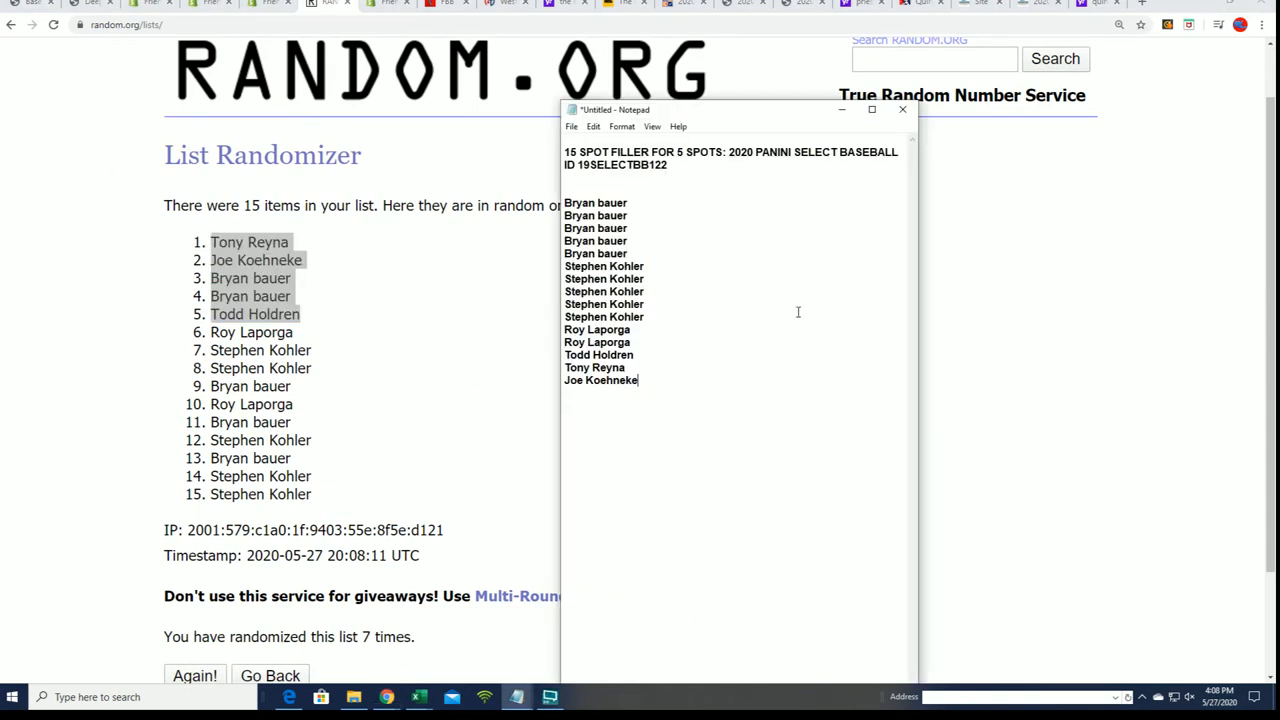
text(Tony Reyna)
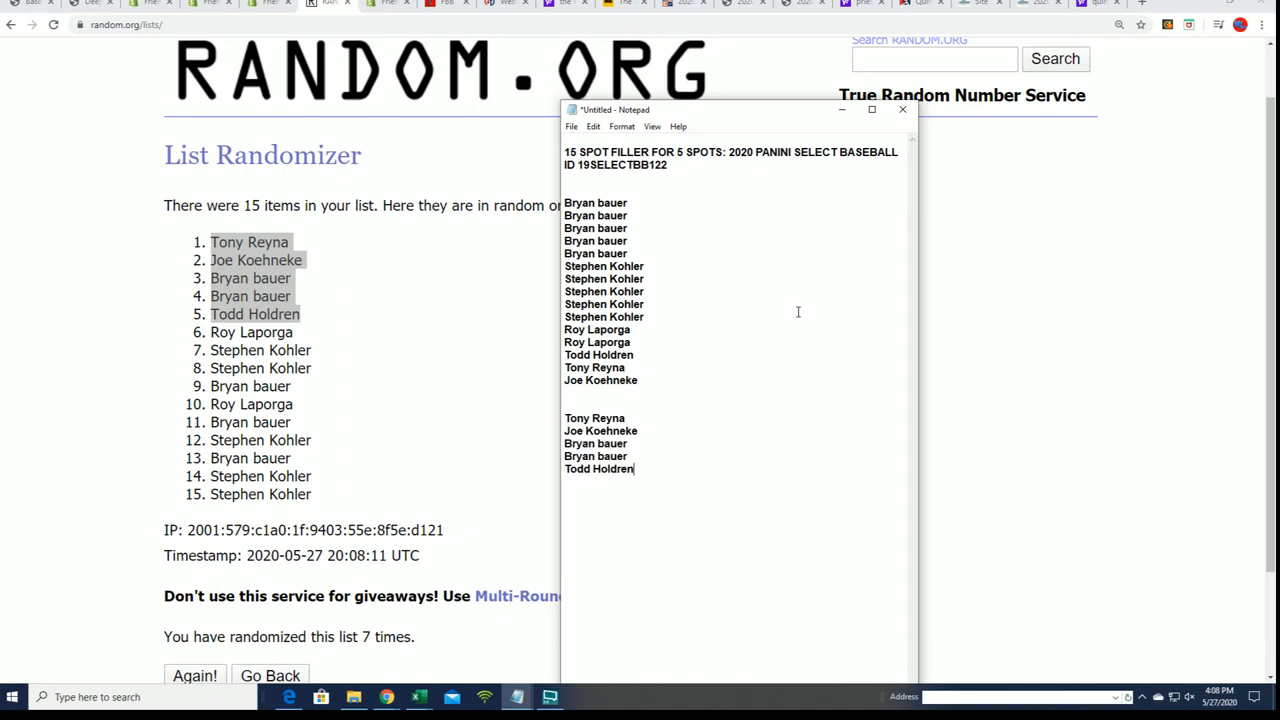